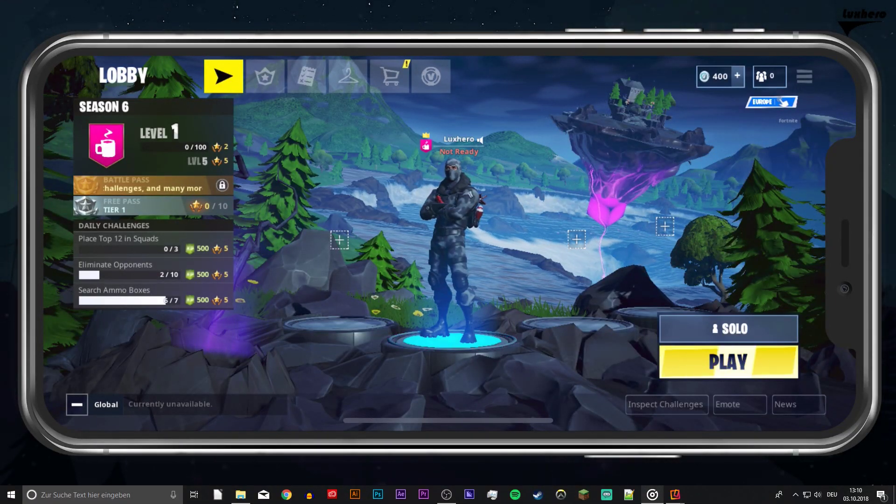
- Open the lobby side menu listing feedback, privacy, support, controls help and HUD layout tool
click(803, 76)
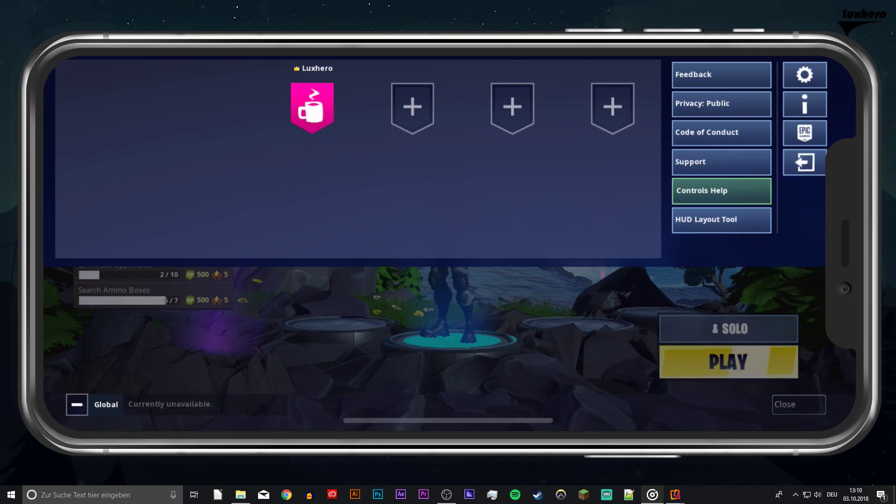
mouse_move(804, 75)
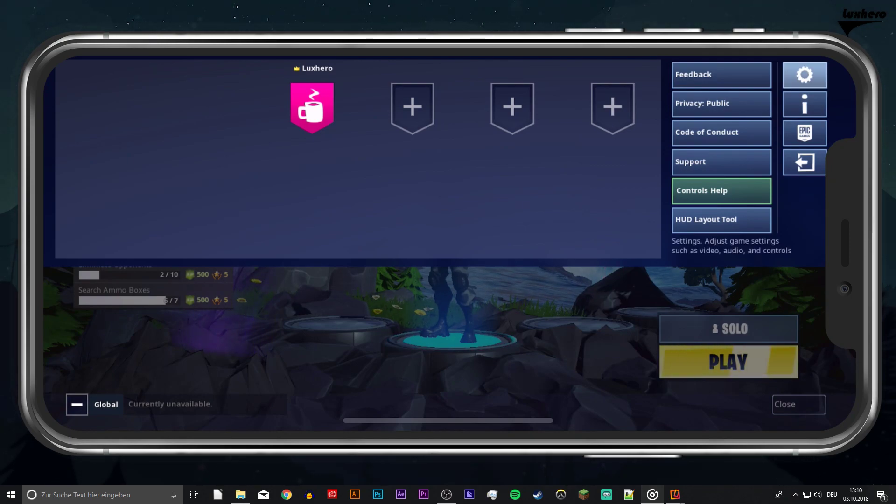
- Check the Video tab, scroll through the Game tab's Control Options, then go back to the lobby
click(804, 74)
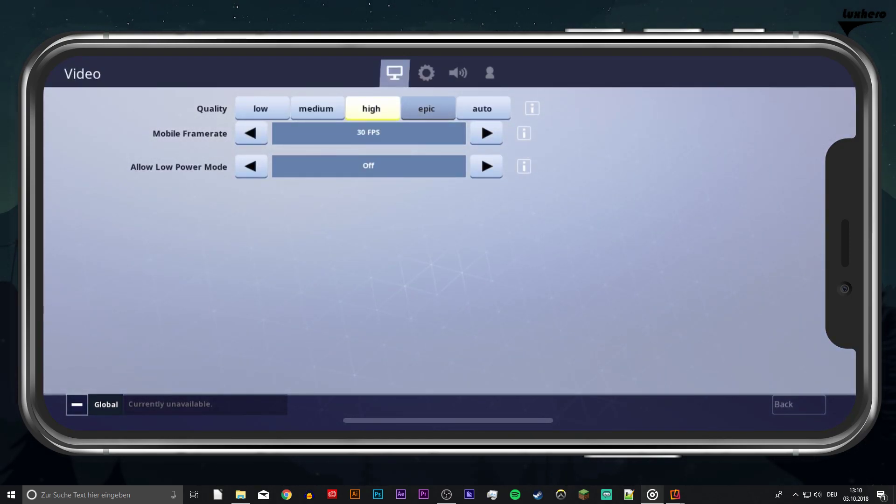
click(426, 73)
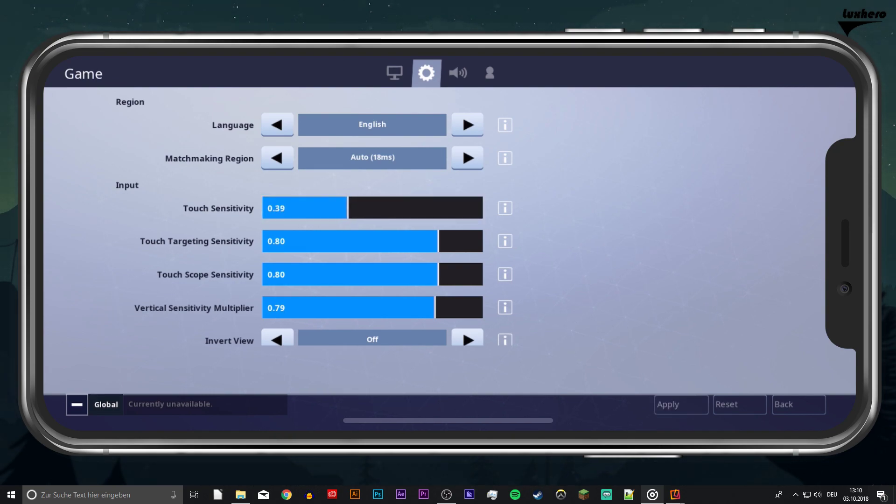
scroll(down, 3)
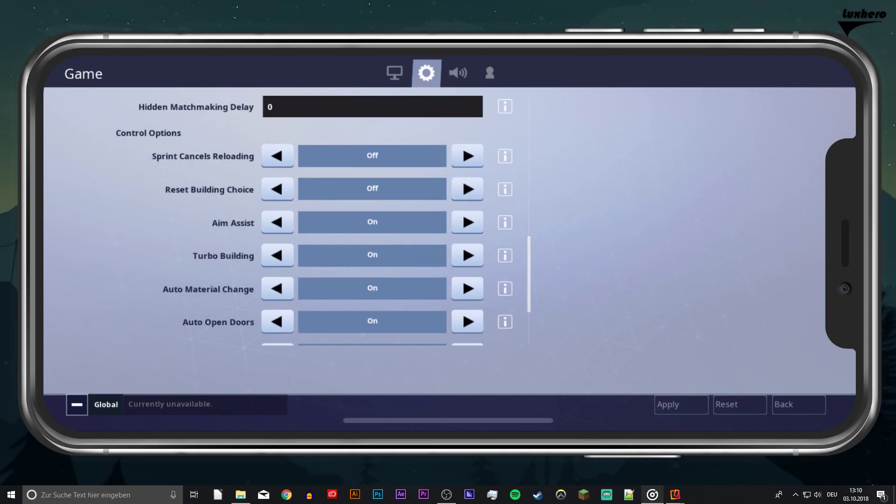
click(466, 155)
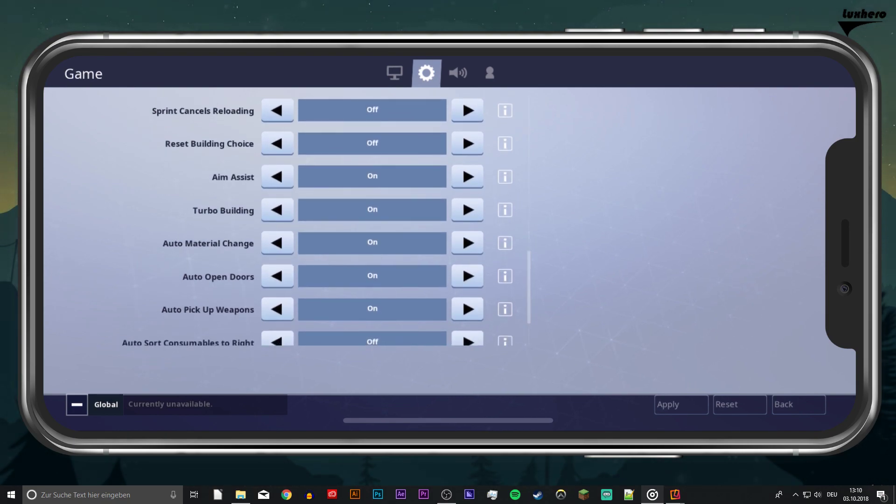
scroll(up, 3)
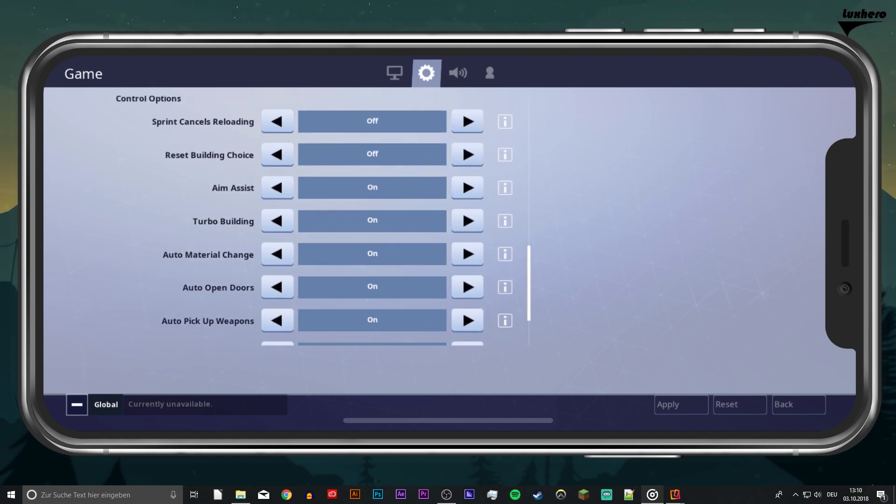
click(797, 404)
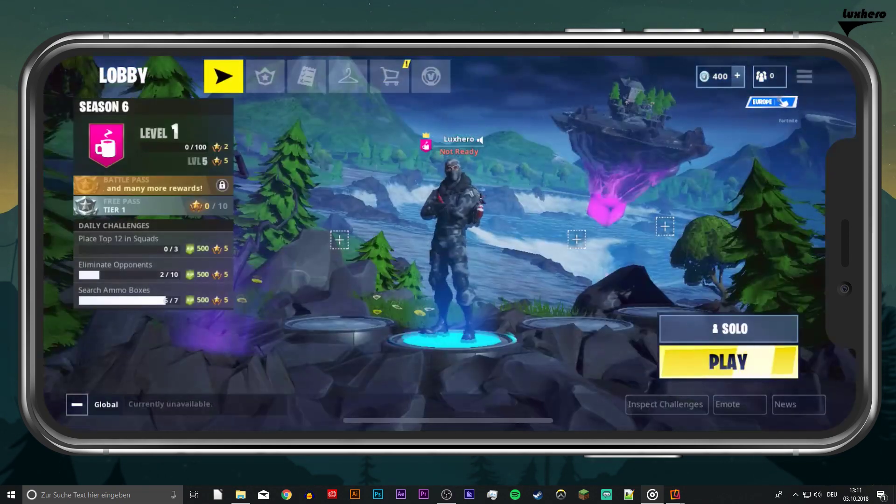
- Preview the combat-mode HUD layout, expand and collapse Extra Buttons, then exit the editor
click(728, 362)
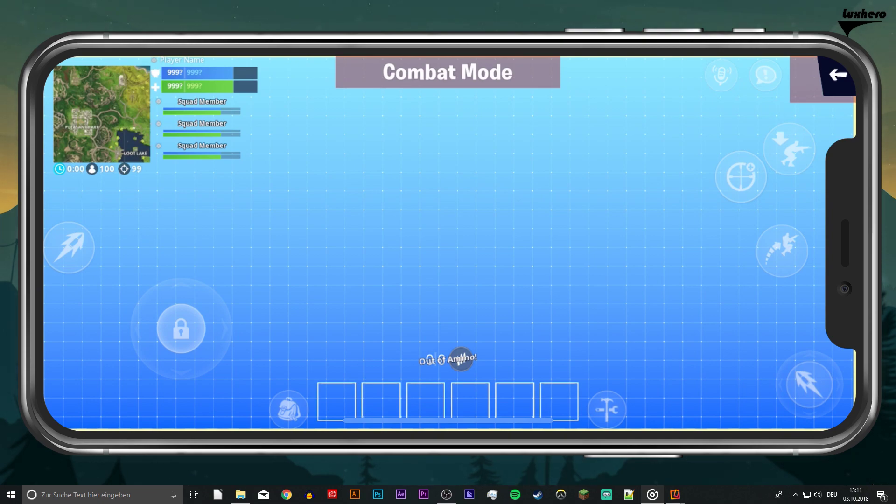
click(180, 329)
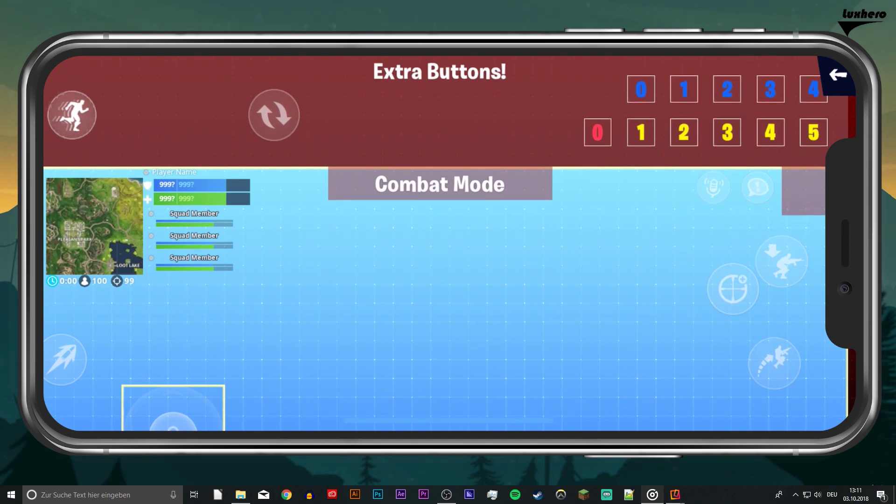
click(836, 74)
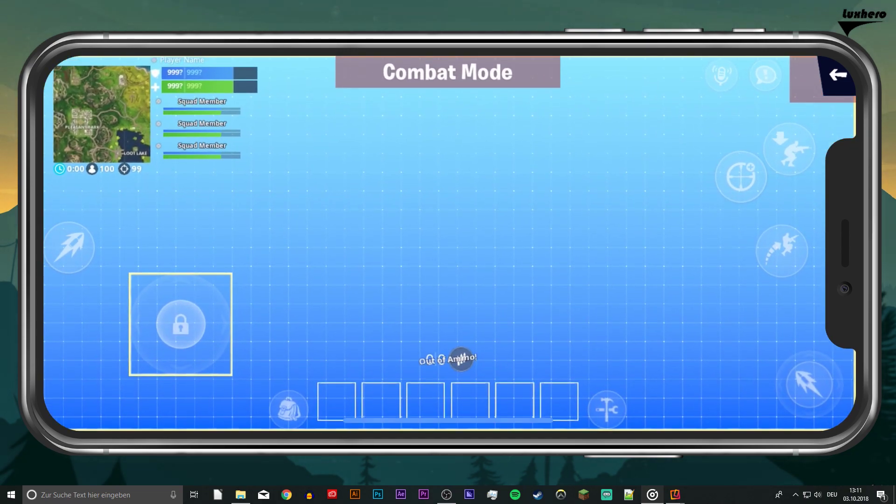
click(837, 74)
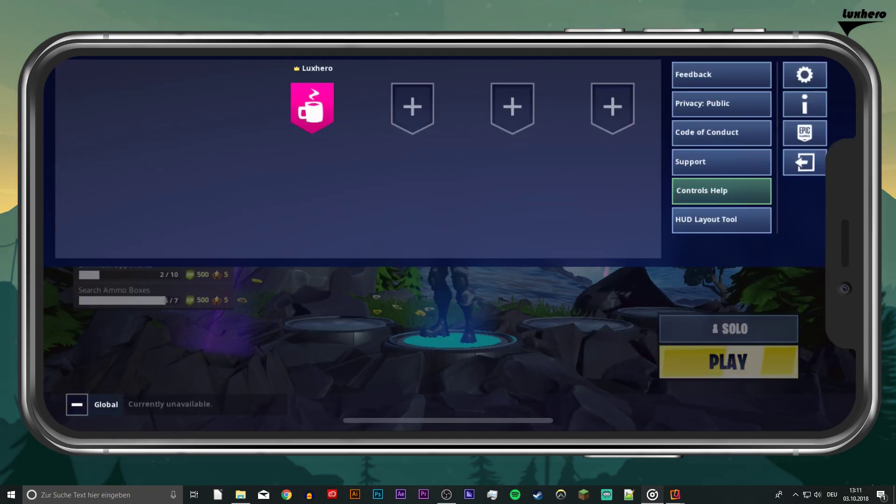
click(701, 190)
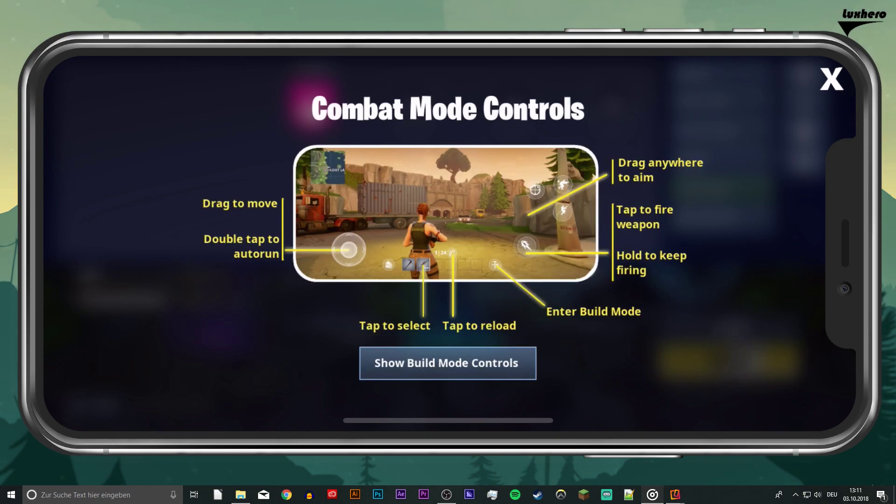
click(831, 79)
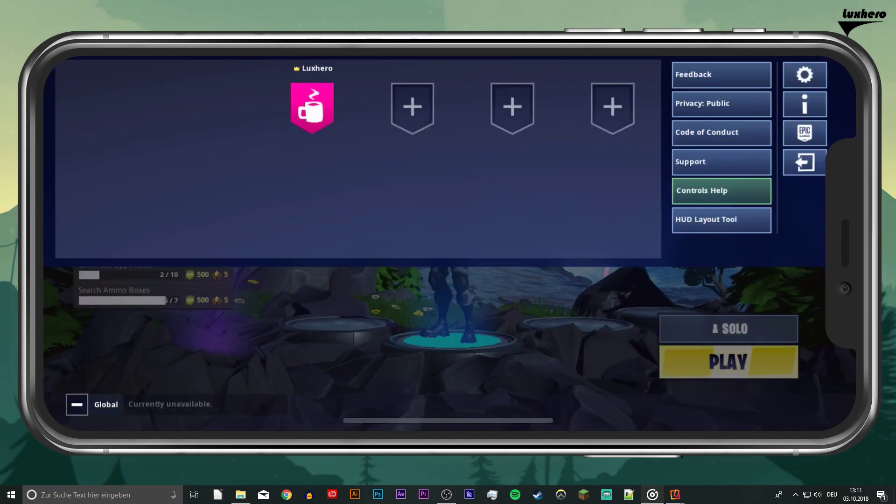